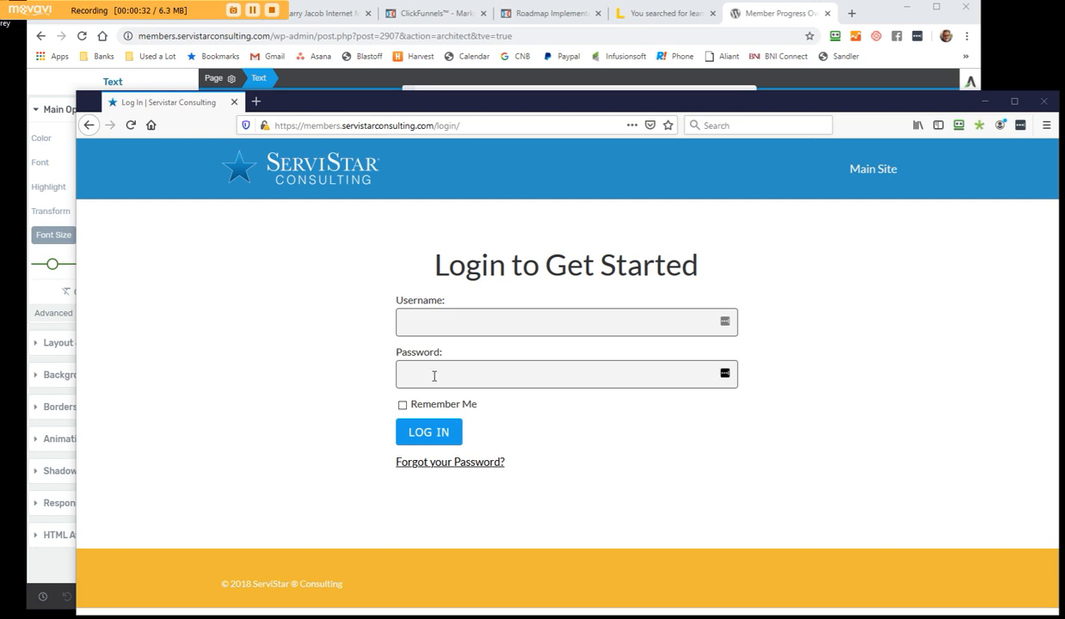
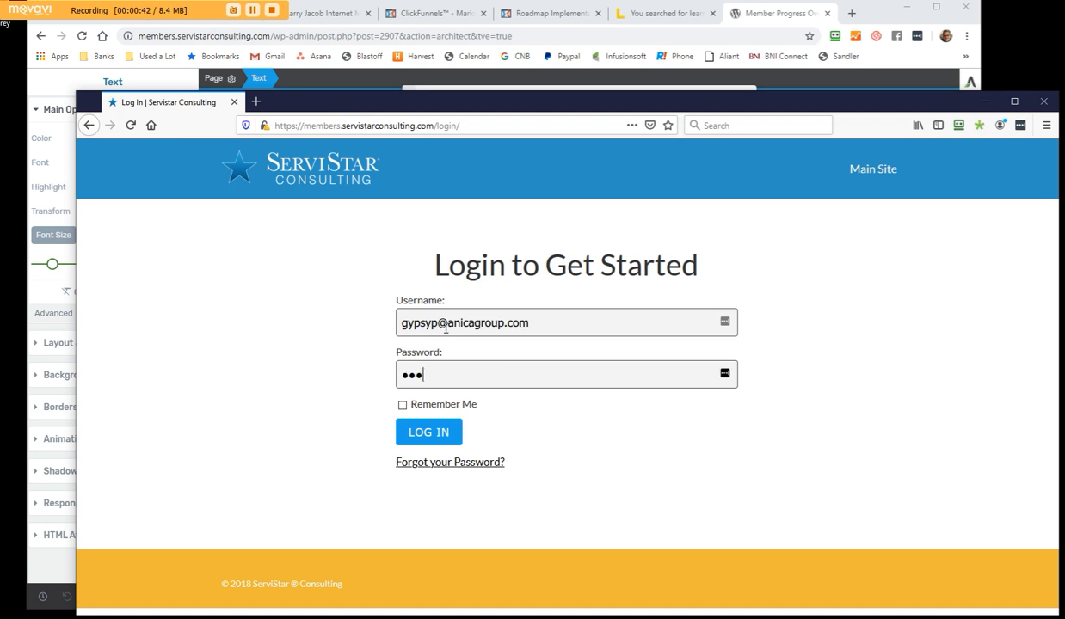
Log in to the ServiStar Consulting member account with the 'gyp' username and password.
{"action": "left_click", "coordinate": [428, 432]}
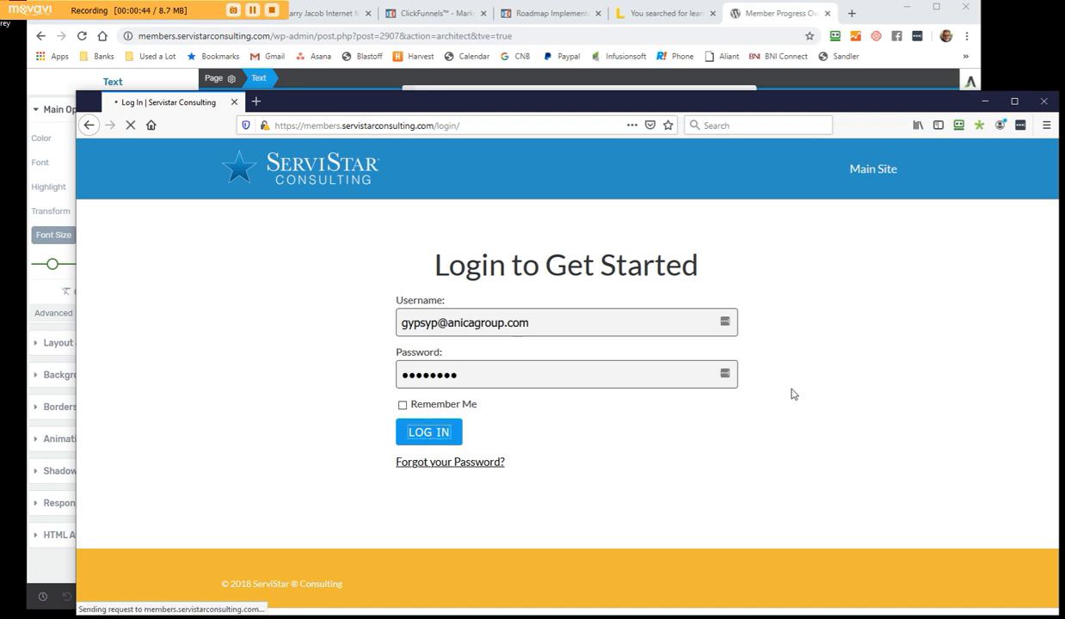
{"action": "left_click", "coordinate": [428, 432]}
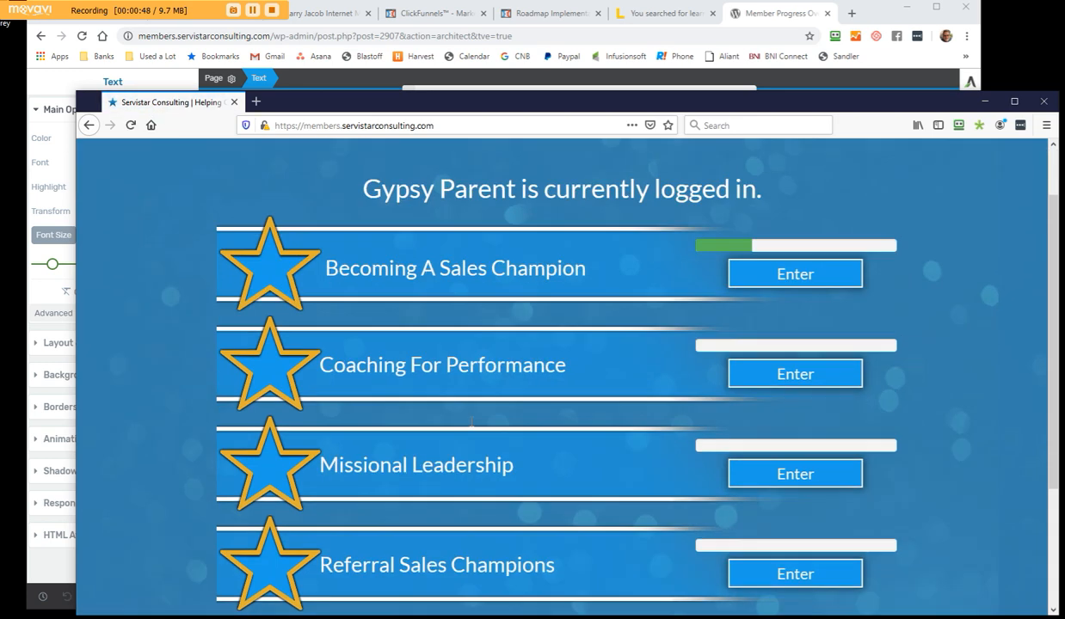
Go from My Account to Manage My Members, then to Member Progress Overview.
{"action": "left_click", "coordinate": [807, 168]}
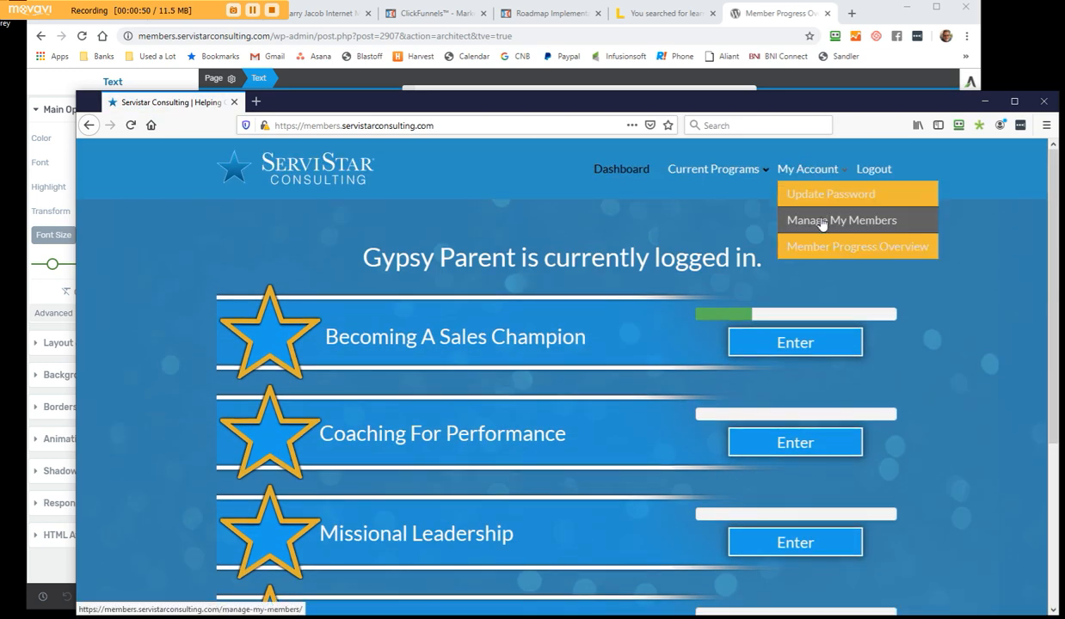
{"action": "left_click", "coordinate": [840, 220]}
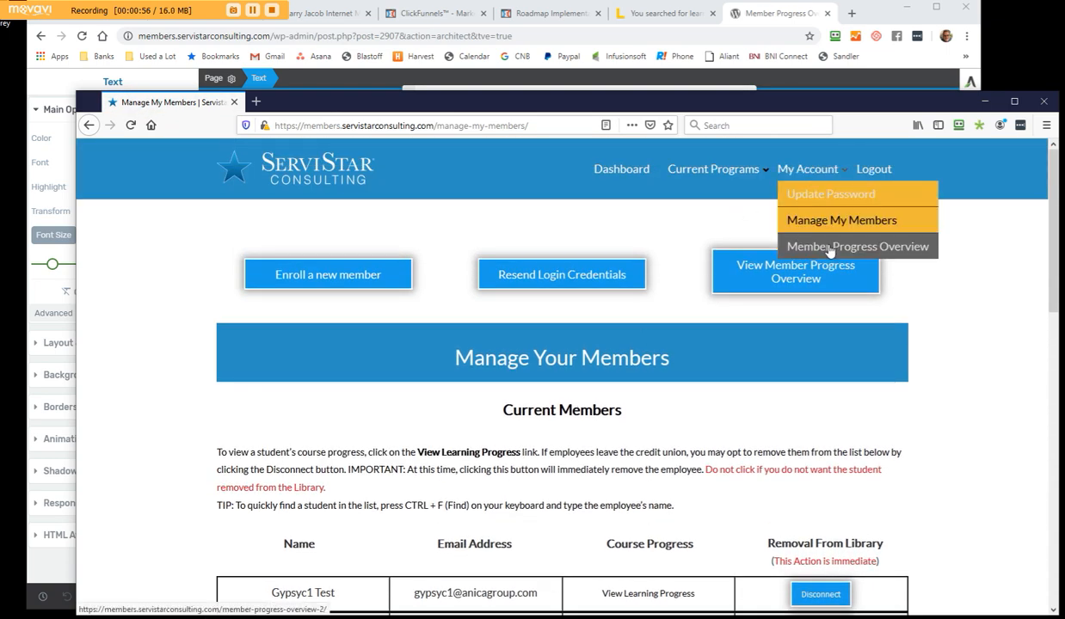
{"action": "left_click", "coordinate": [857, 246]}
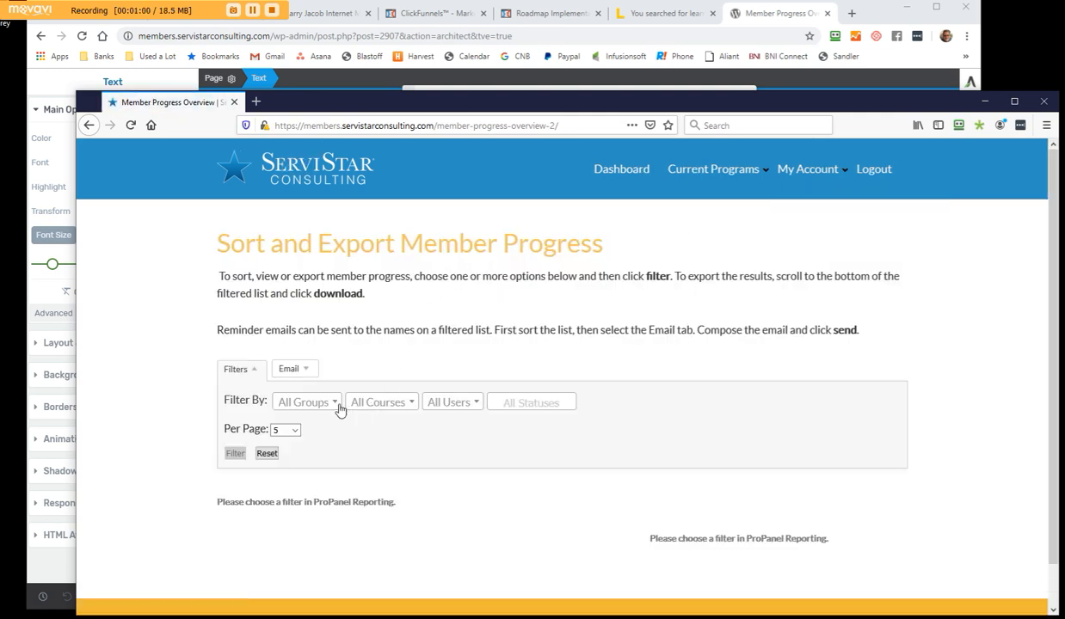
Filter member progress to Anica Test Group with In Progress status.
{"action": "left_click", "coordinate": [307, 402]}
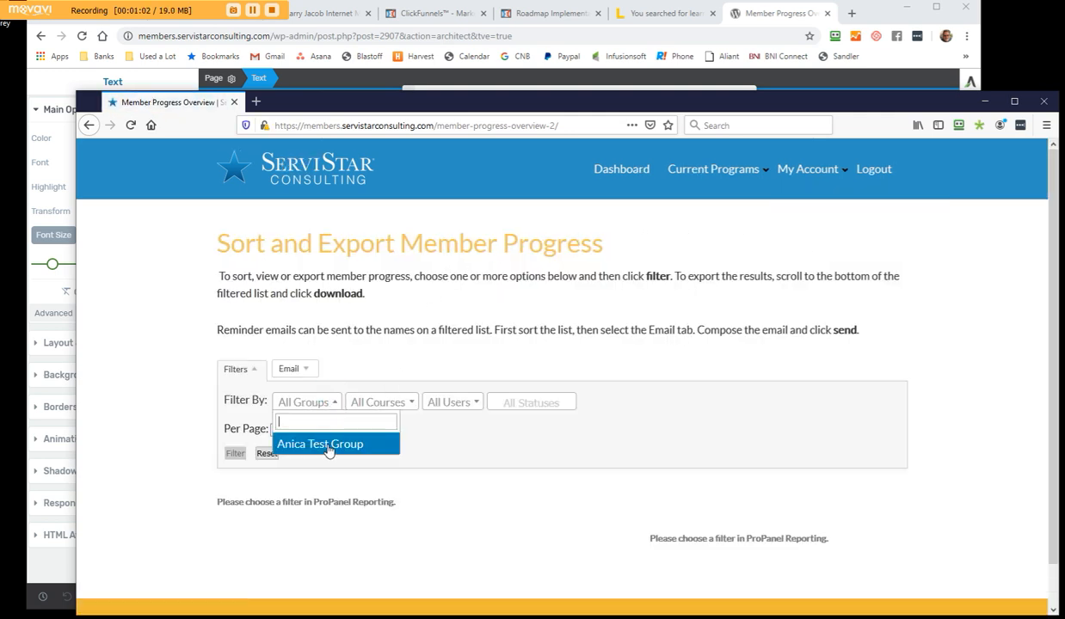
{"action": "left_click", "coordinate": [320, 444]}
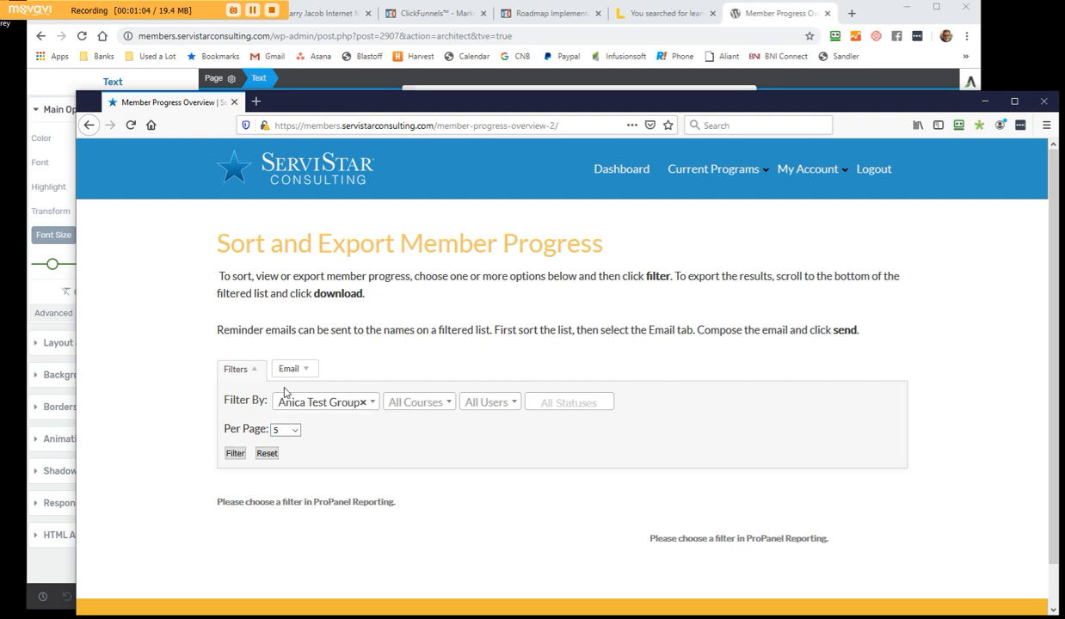
{"action": "left_click", "coordinate": [569, 401]}
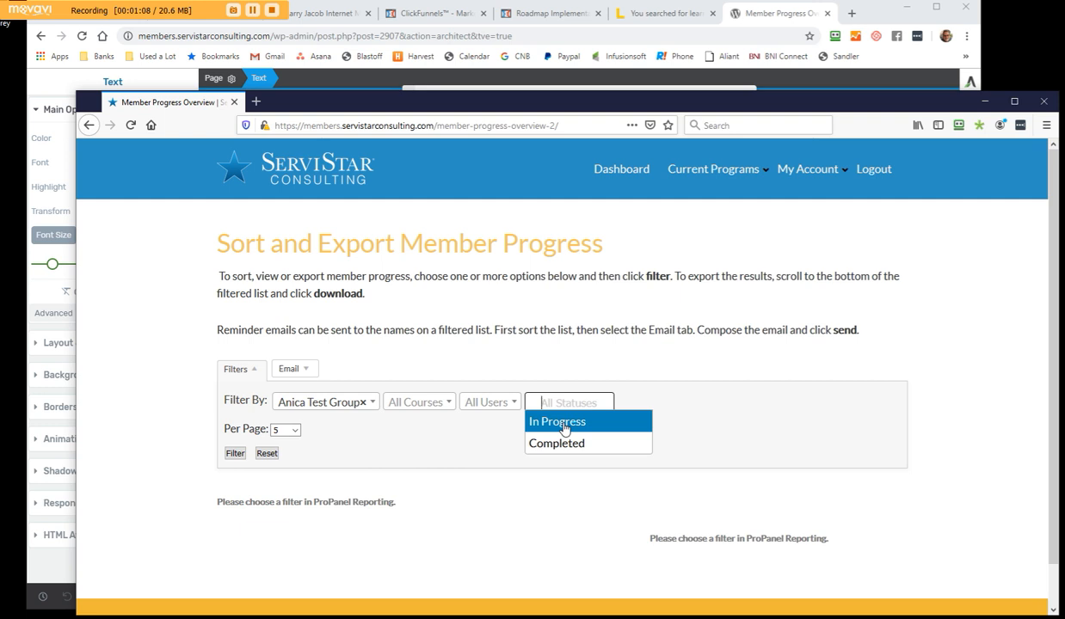
{"action": "left_click", "coordinate": [557, 422]}
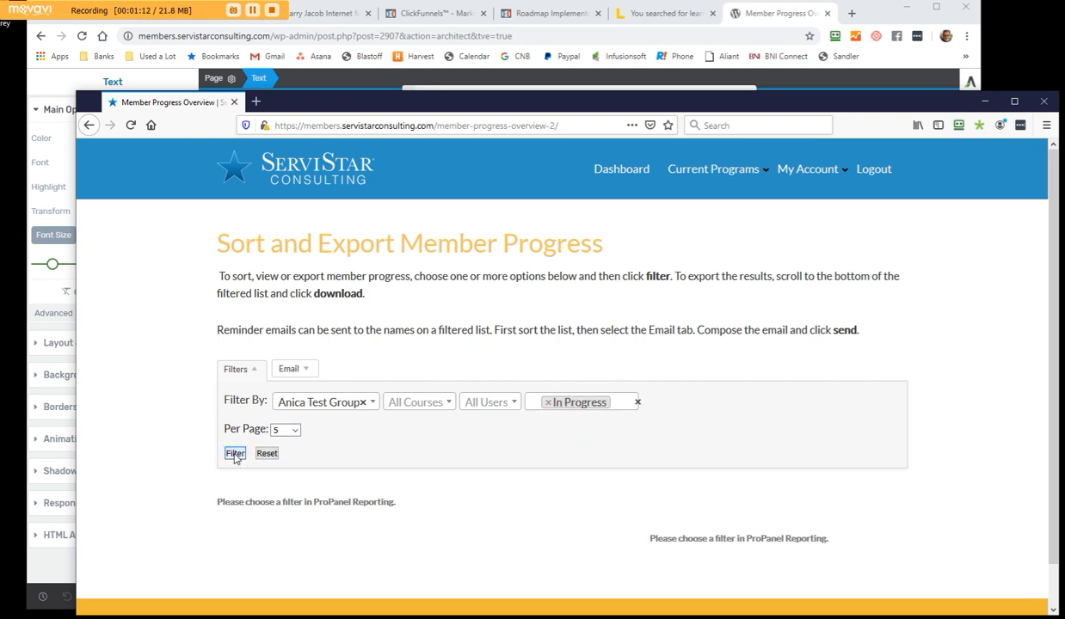
{"action": "left_click", "coordinate": [234, 453]}
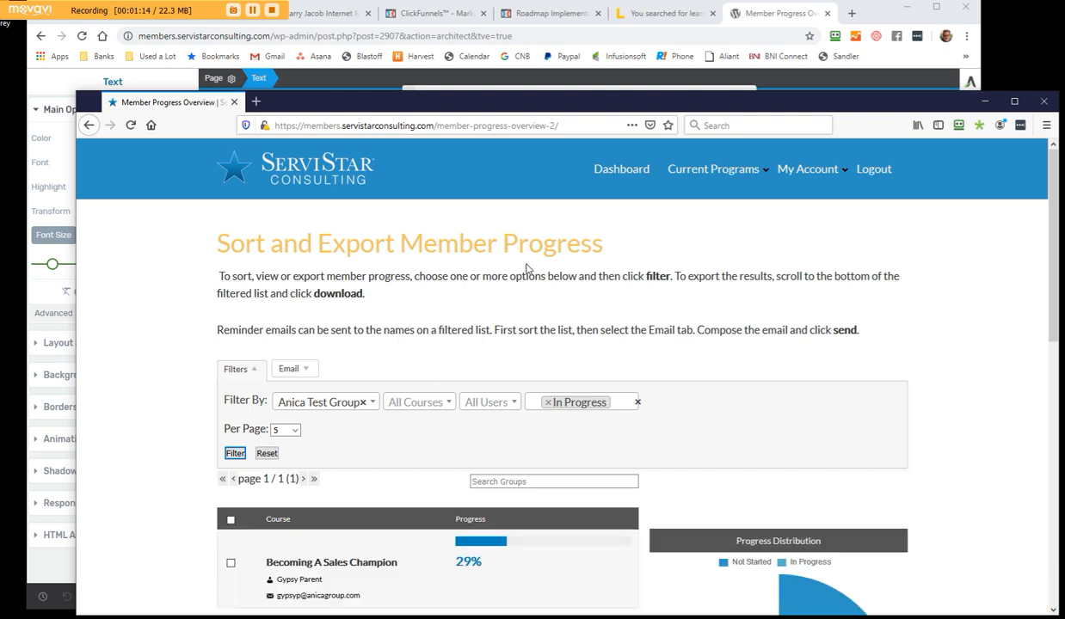
Review the one-course result and chart, then reload the page to clear filters.
{"action": "scroll", "scroll_direction": "down", "scroll_amount": 3}
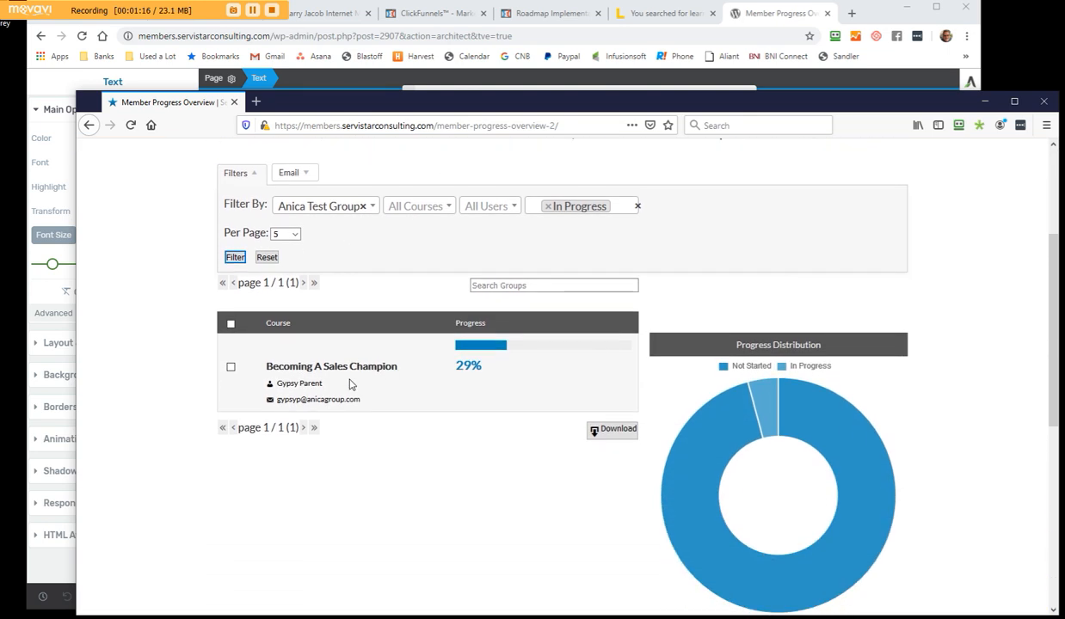
{"action": "scroll", "scroll_direction": "up", "scroll_amount": 3}
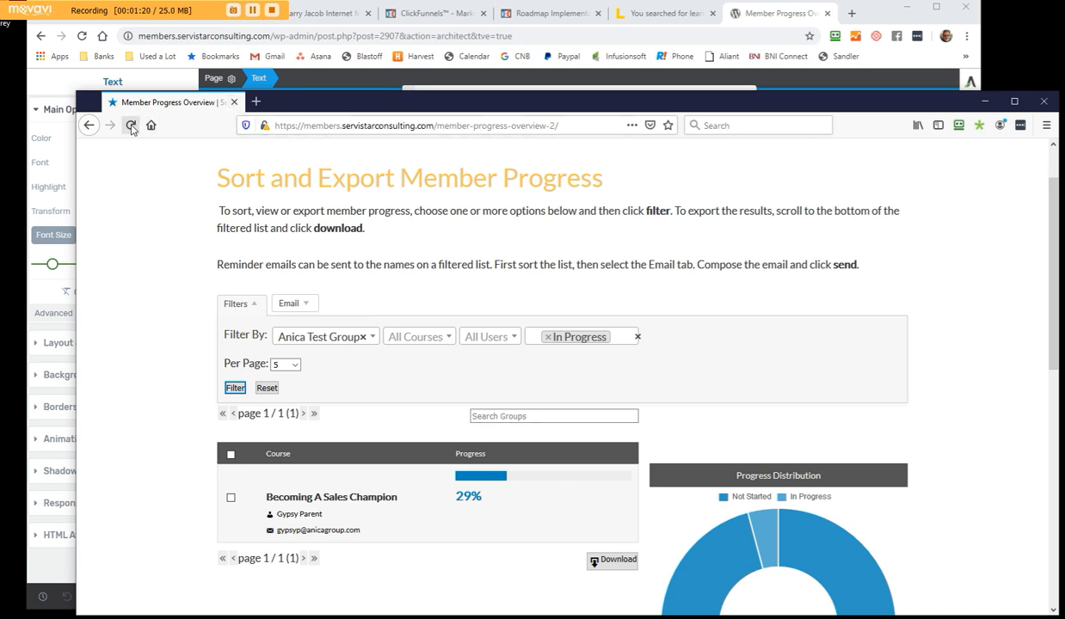
{"action": "left_click", "coordinate": [131, 125]}
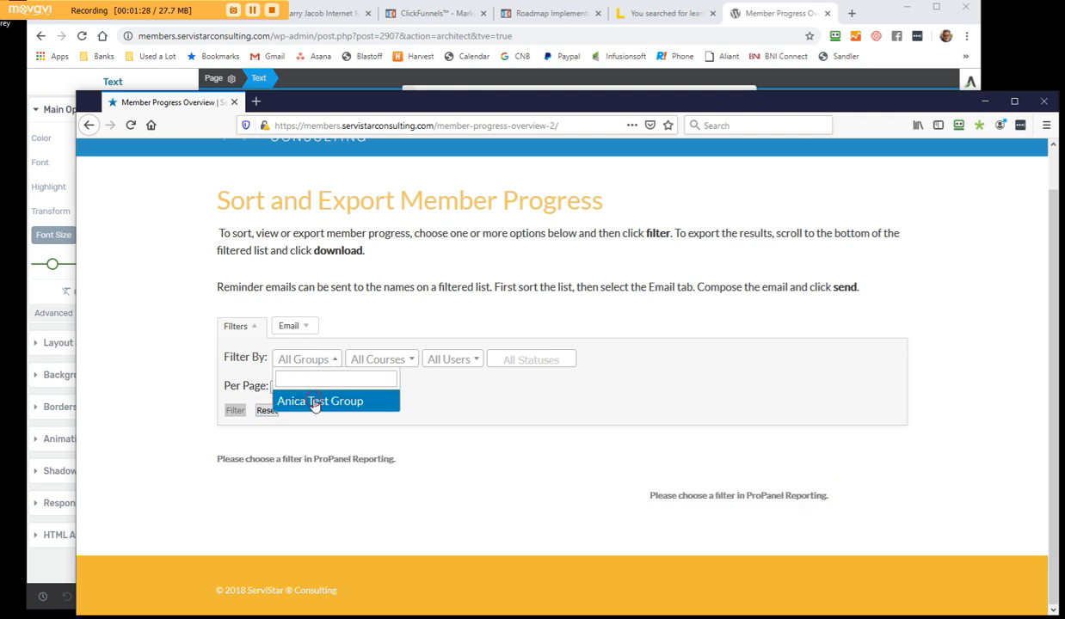
Filter Anica Test Group by Completed status, which returns no results.
{"action": "left_click", "coordinate": [320, 401]}
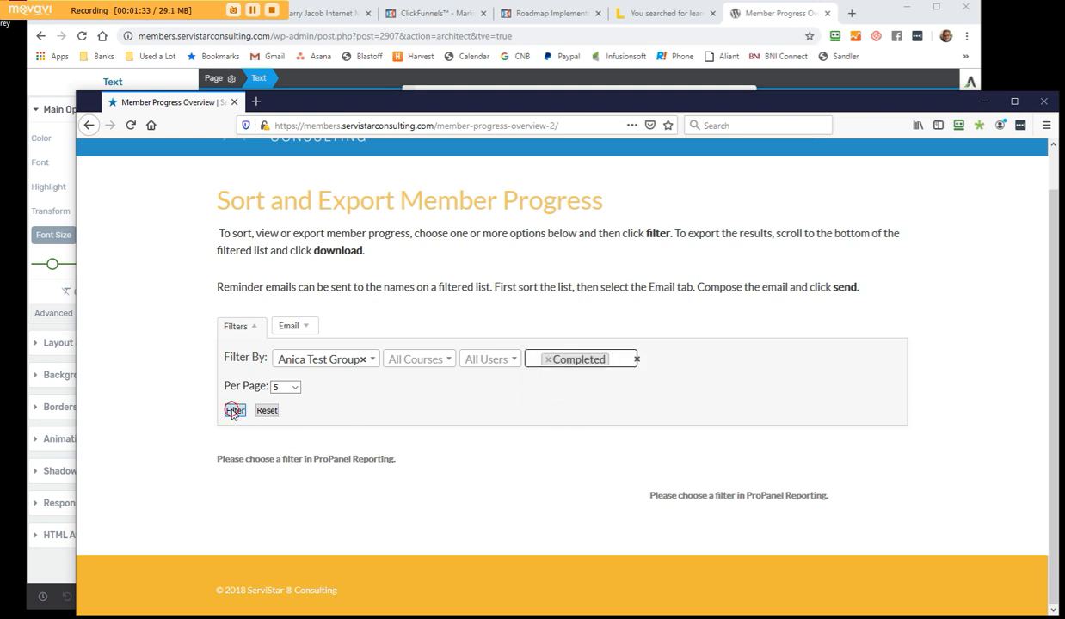
{"action": "left_click", "coordinate": [235, 411]}
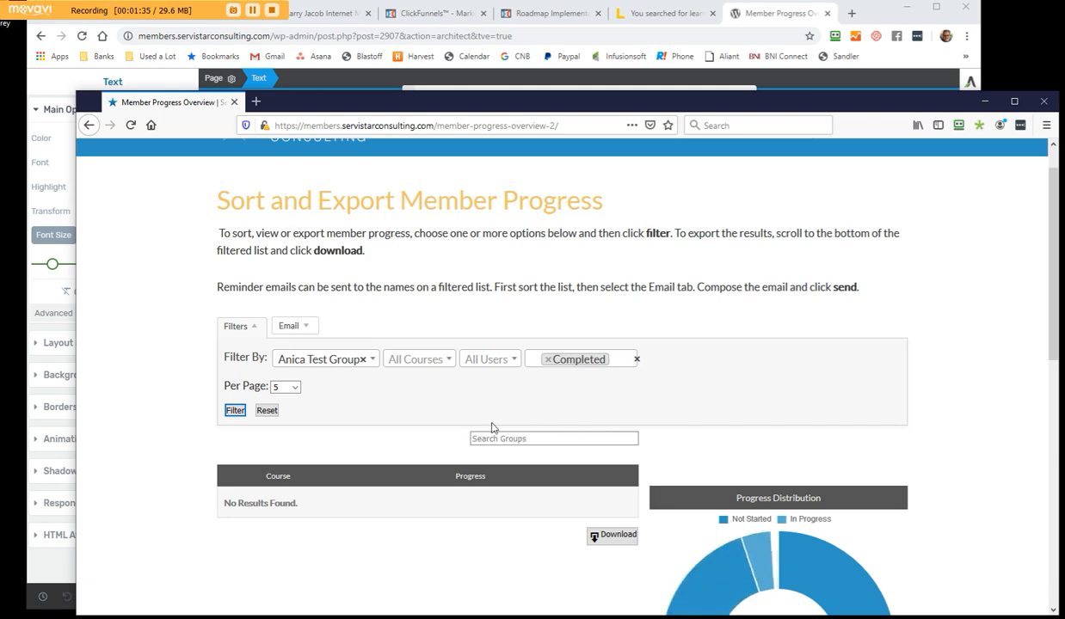
{"action": "scroll", "scroll_direction": "down", "scroll_amount": 3}
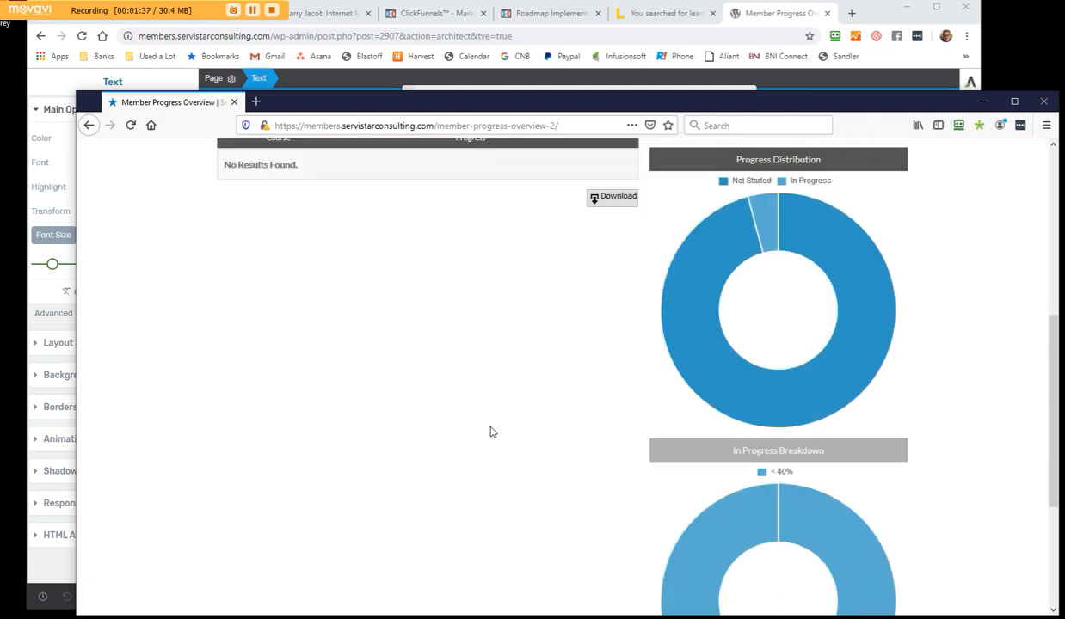
{"action": "scroll", "scroll_direction": "up", "scroll_amount": 3}
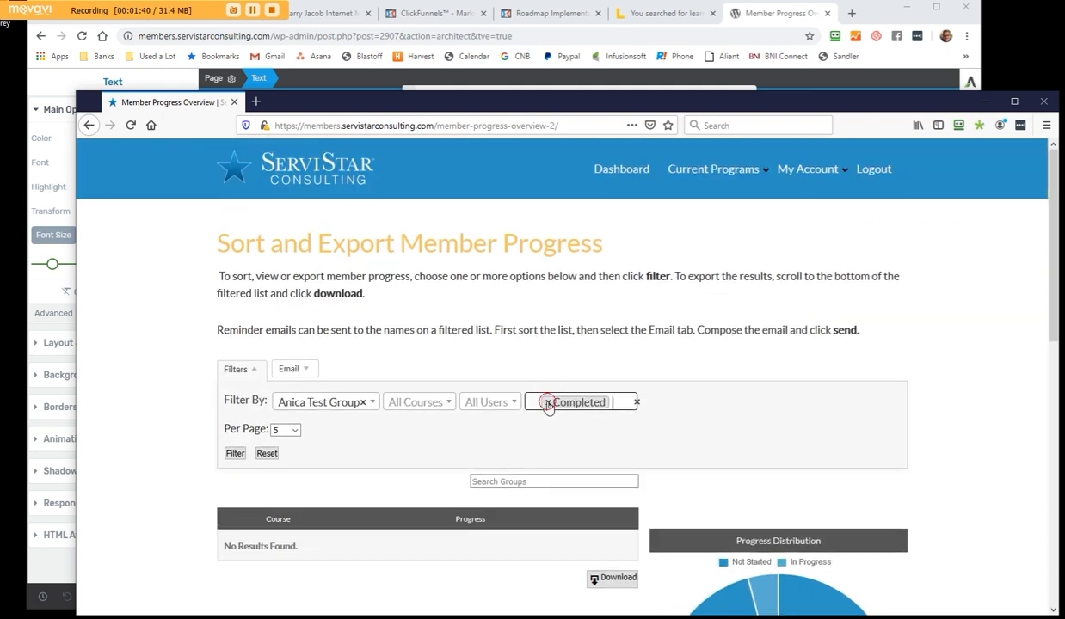
Switch the status to In Progress, showing Becoming A Sales Champion at 29%.
{"action": "left_click", "coordinate": [548, 403]}
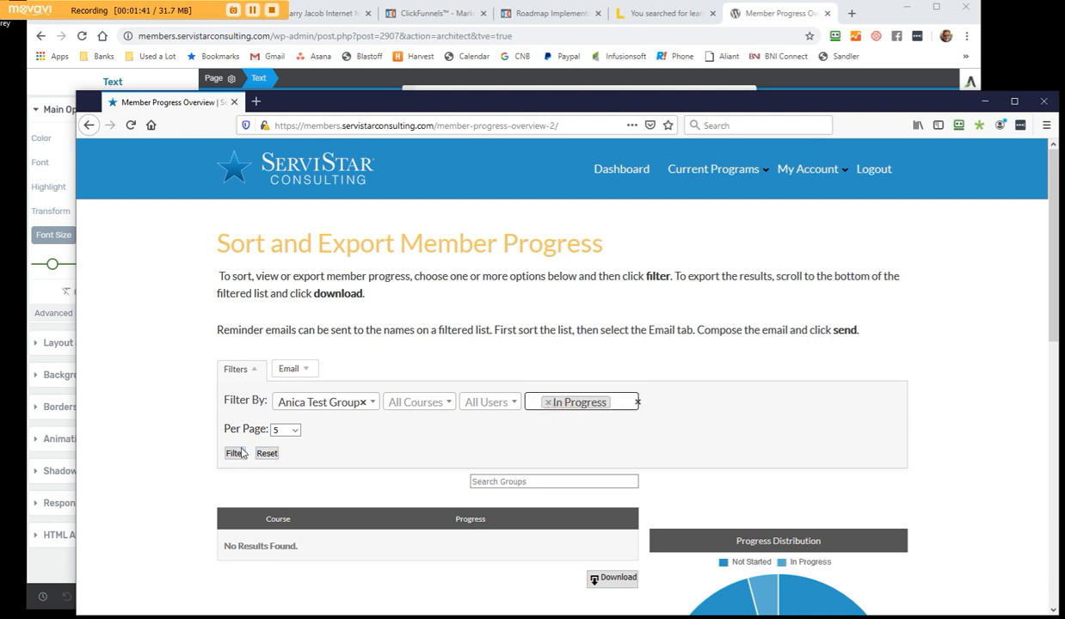
{"action": "left_click", "coordinate": [234, 454]}
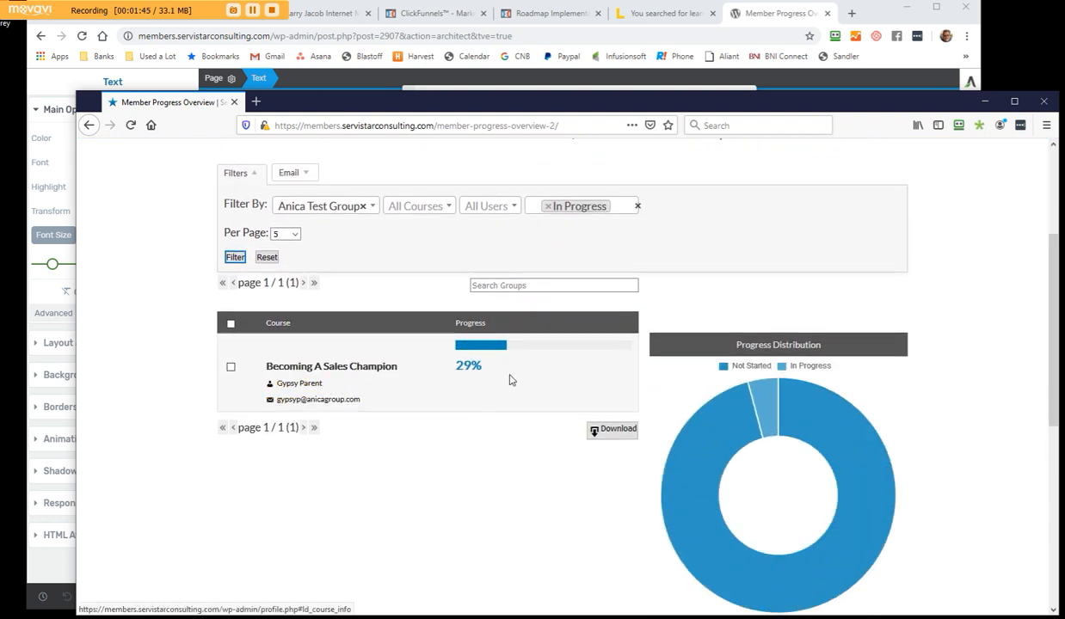
{"action": "scroll", "scroll_direction": "up", "scroll_amount": 3}
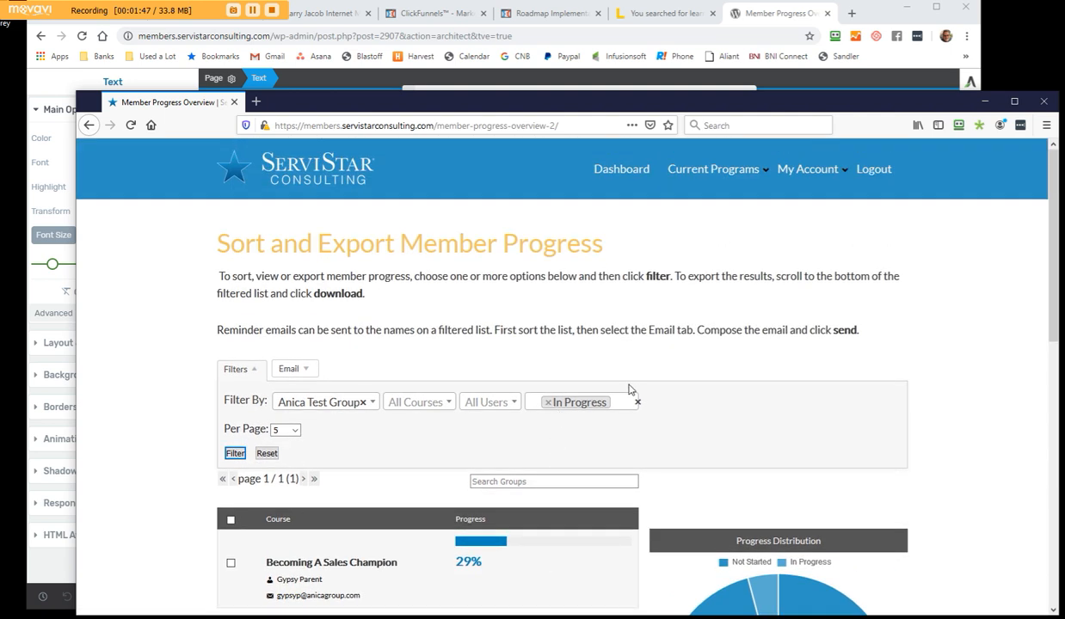
{"action": "left_click", "coordinate": [713, 168]}
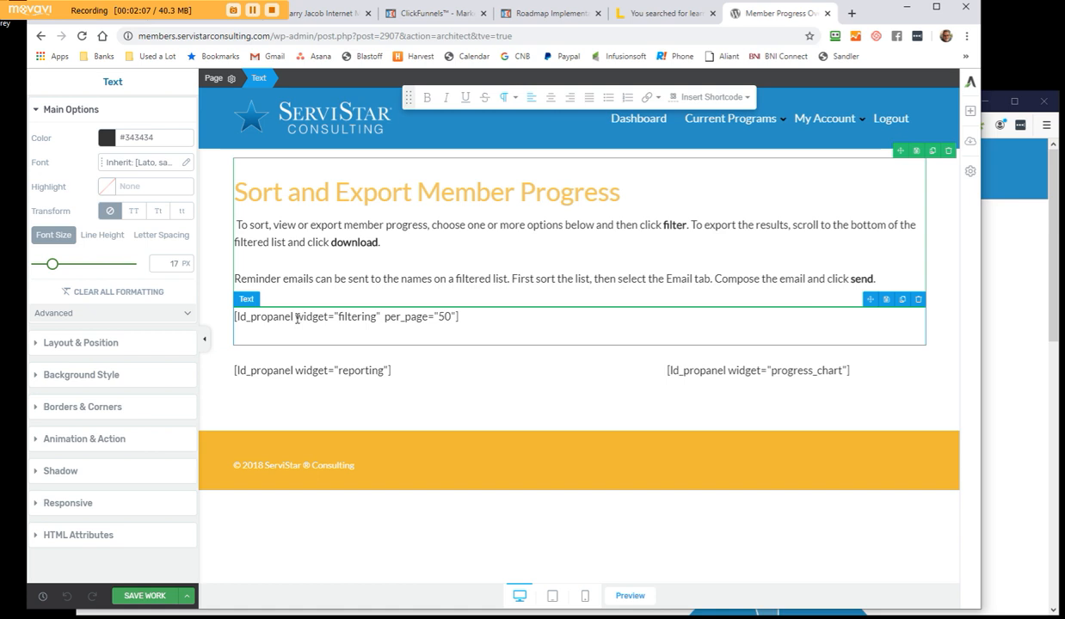
{"action": "left_click", "coordinate": [312, 370]}
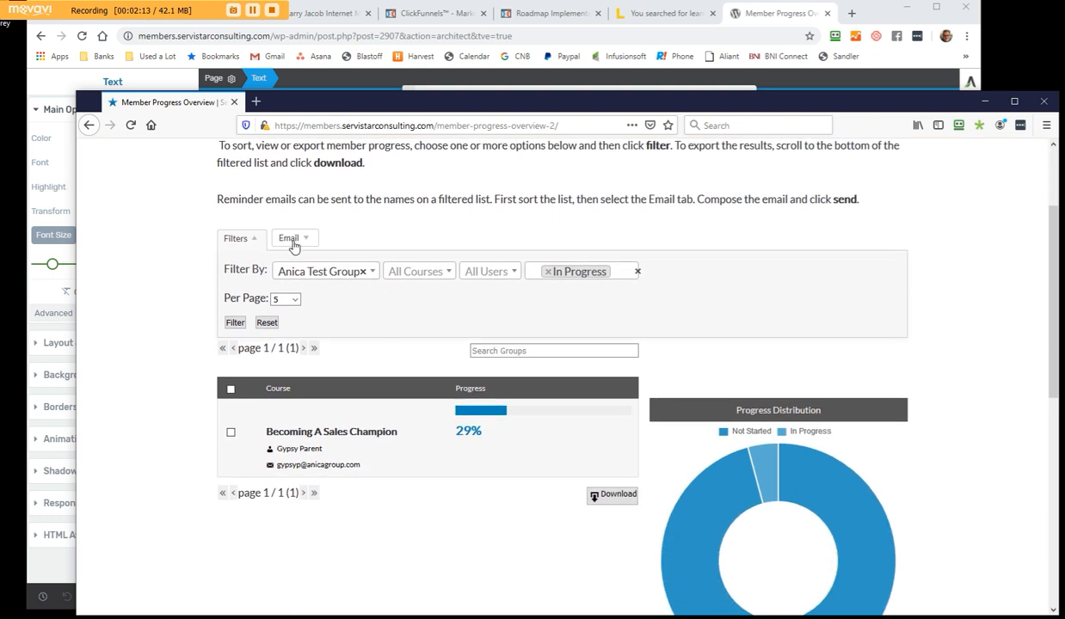
{"action": "mouse_move", "coordinate": [320, 298]}
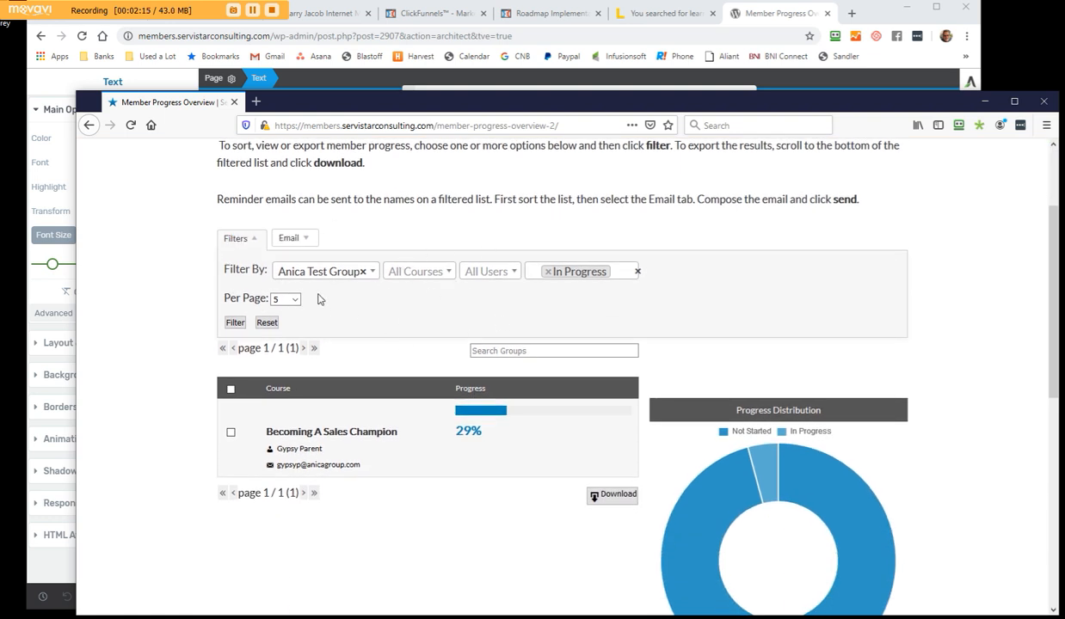
{"action": "mouse_move", "coordinate": [297, 329]}
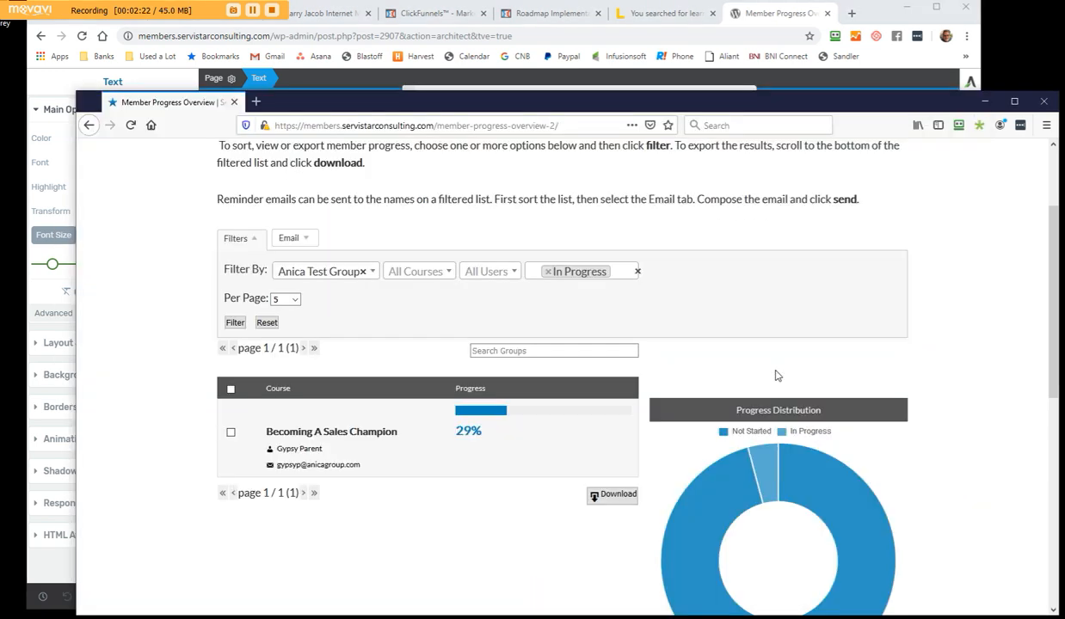
{"action": "mouse_move", "coordinate": [763, 478]}
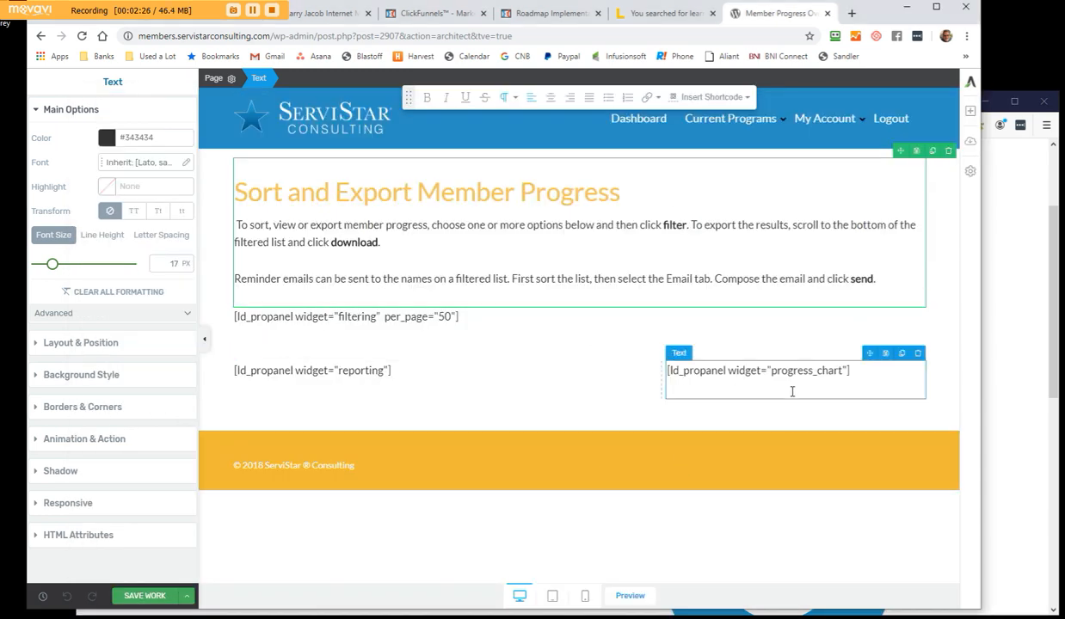
{"action": "left_click", "coordinate": [629, 595]}
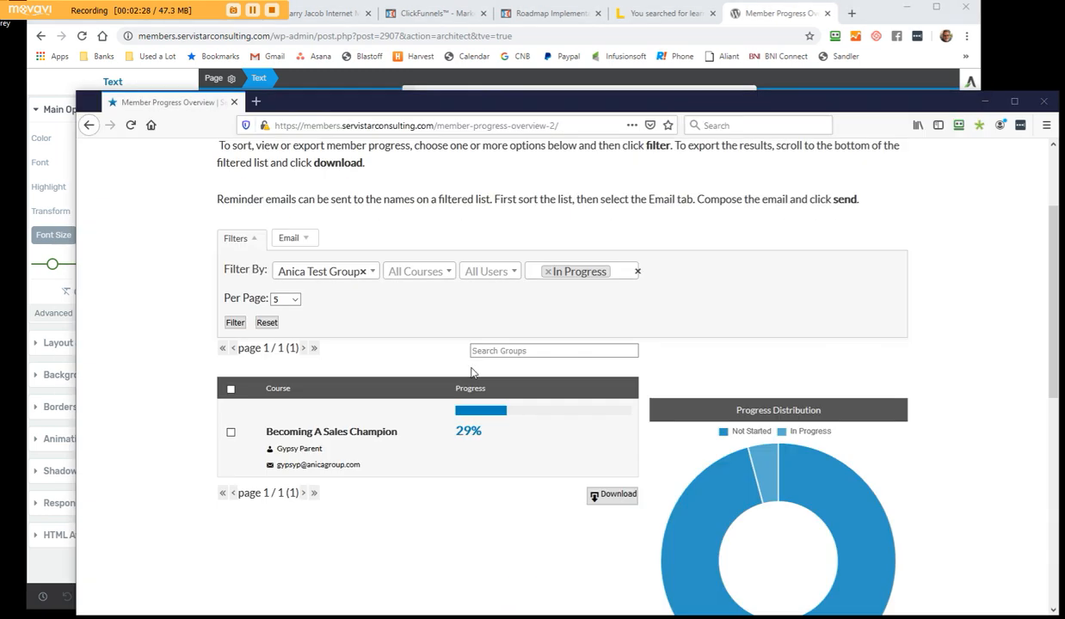
{"action": "mouse_move", "coordinate": [494, 386]}
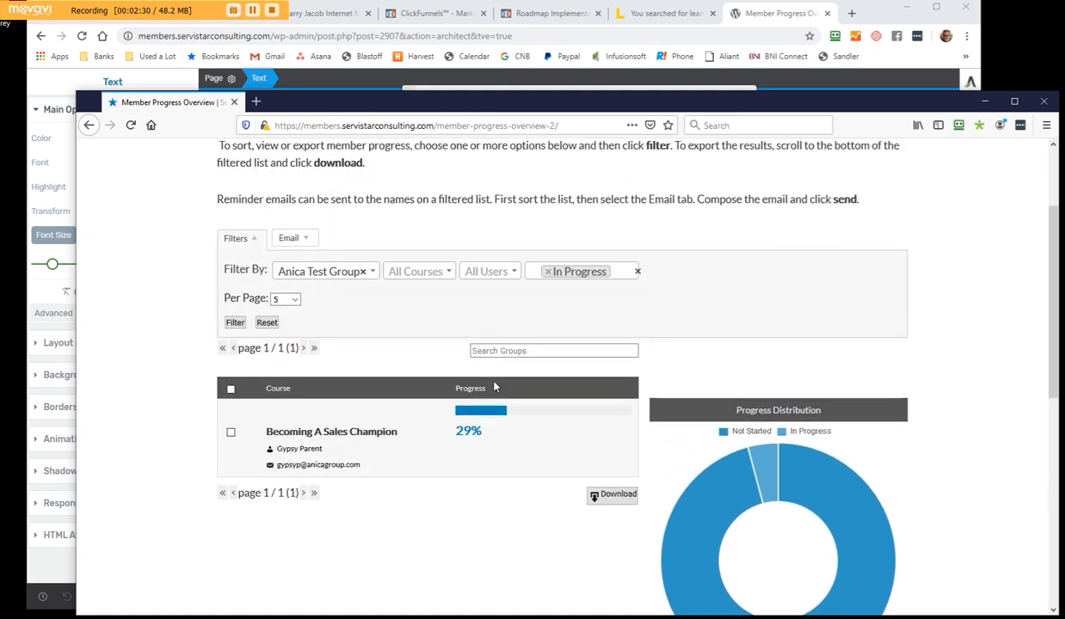
{"action": "scroll", "scroll_direction": "up", "scroll_amount": 3}
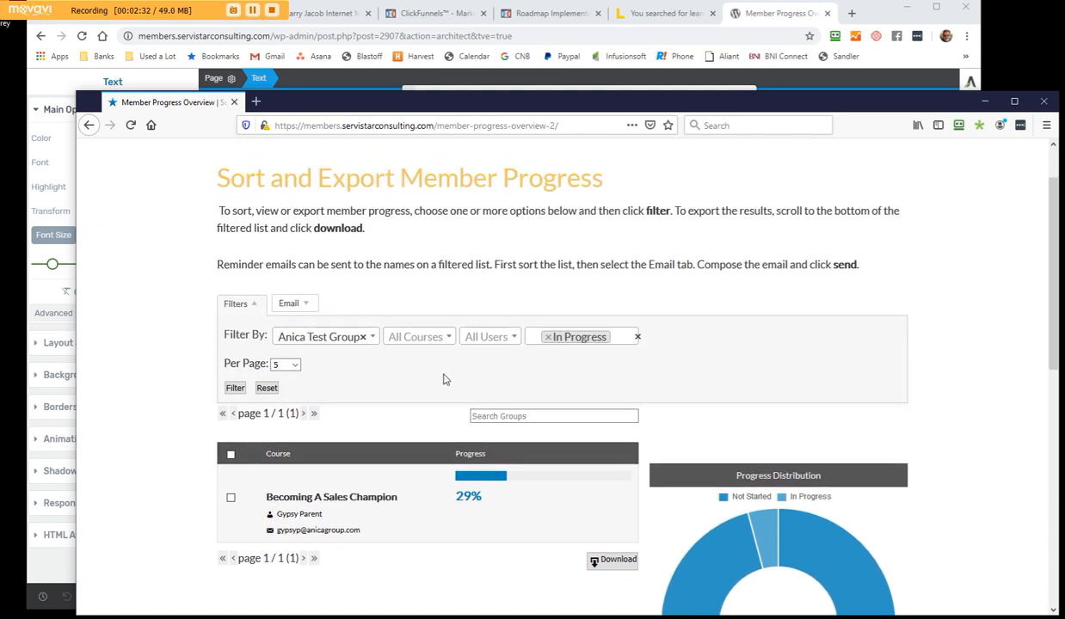
{"action": "scroll", "scroll_direction": "up", "scroll_amount": 3}
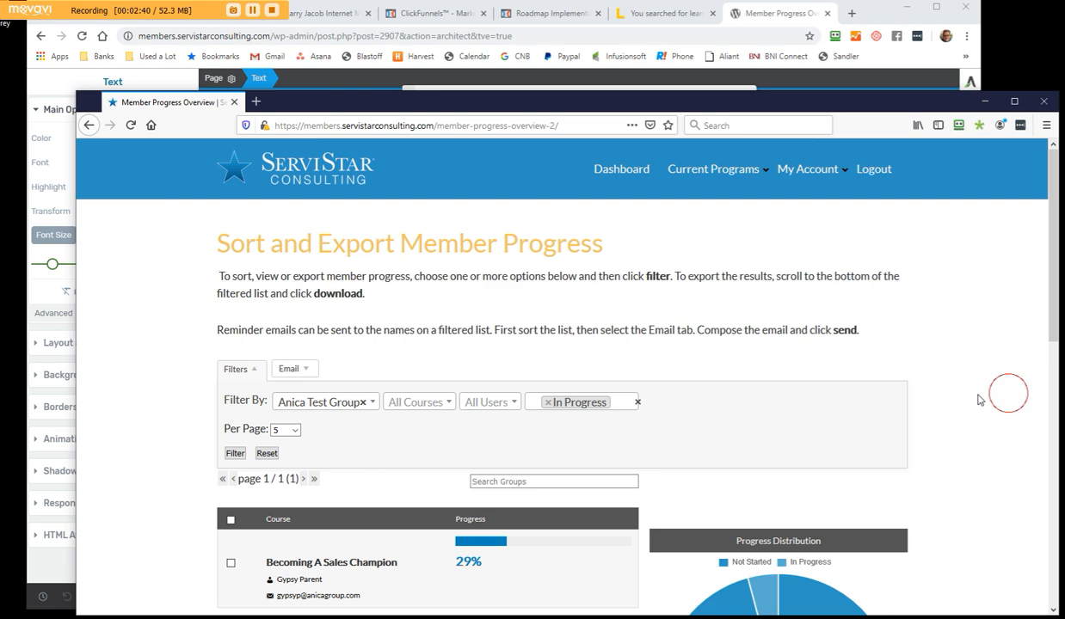
{"action": "scroll", "scroll_direction": "down", "scroll_amount": 3}
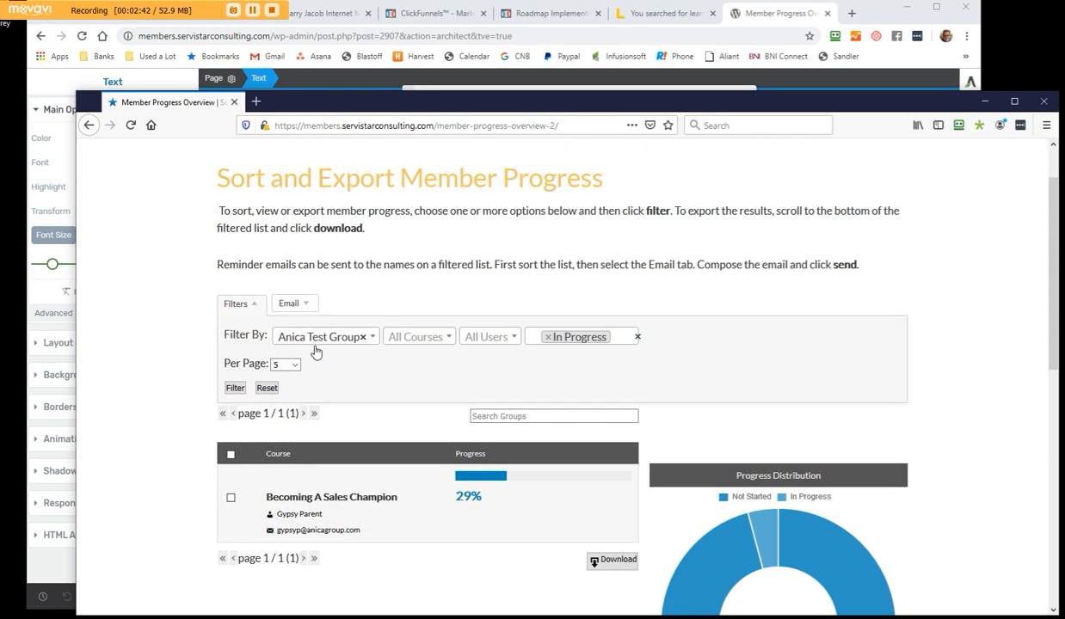
{"action": "mouse_move", "coordinate": [319, 336]}
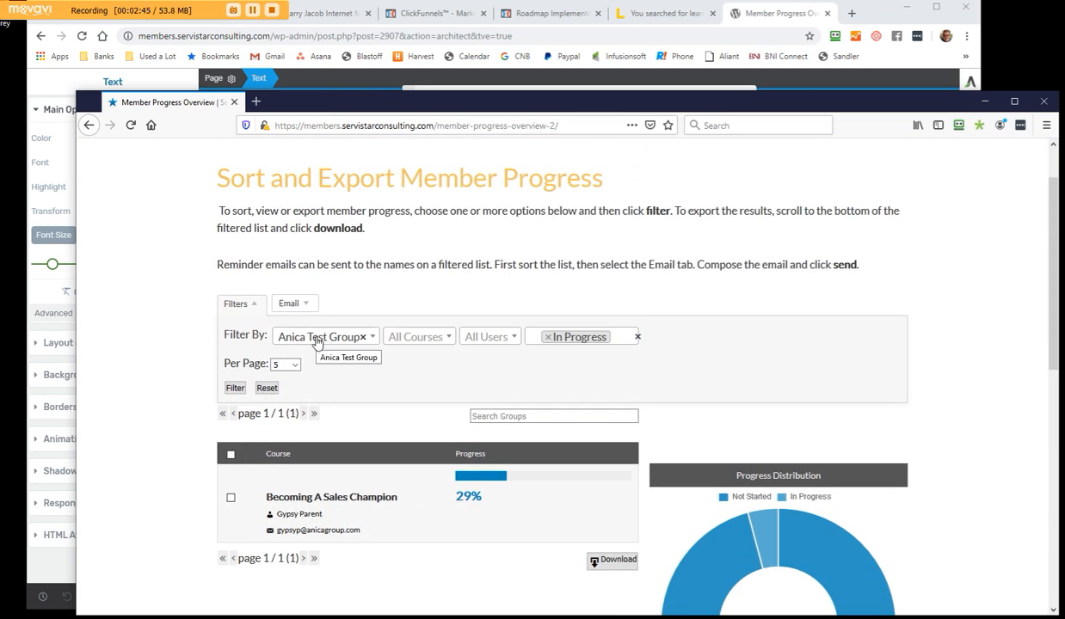